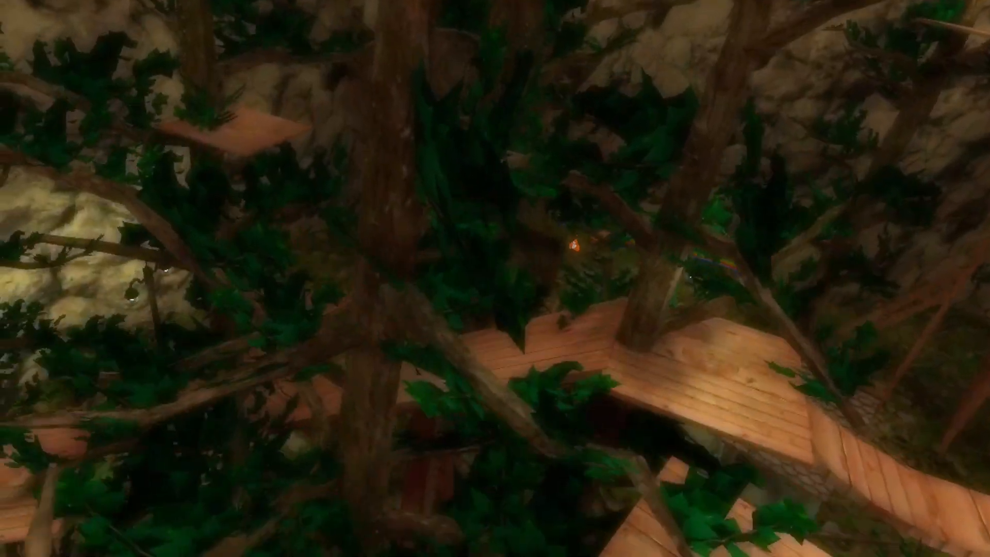
mouse_move(495, 278)
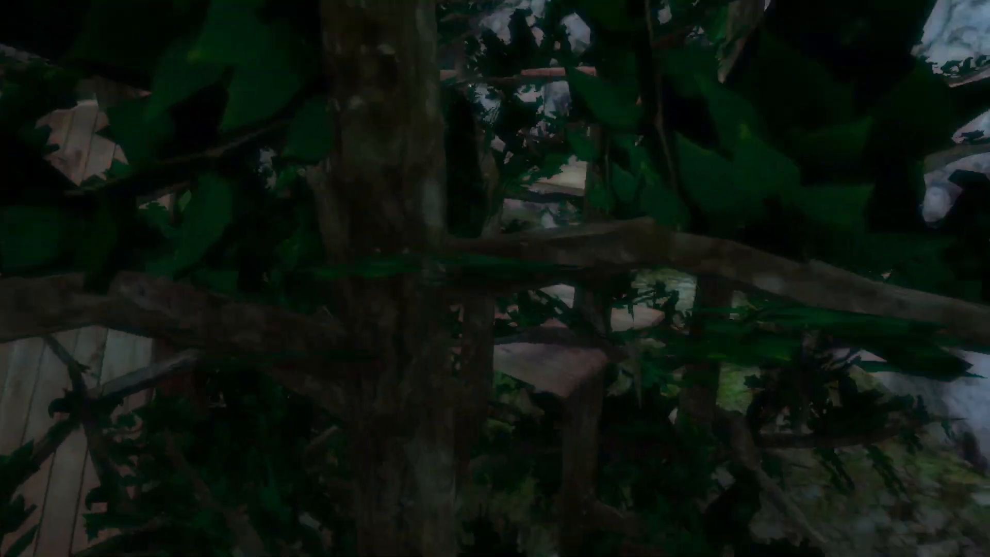
mouse_move(495, 278)
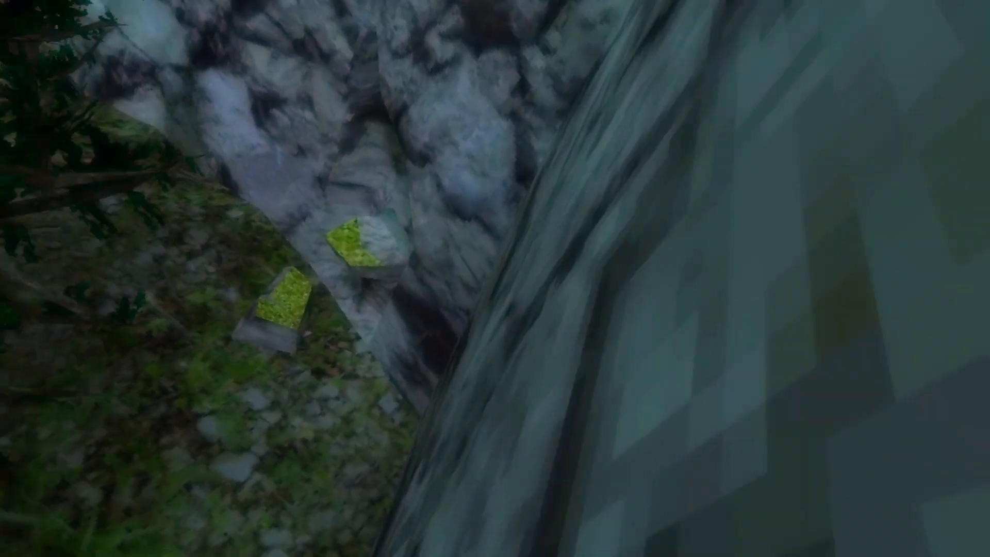